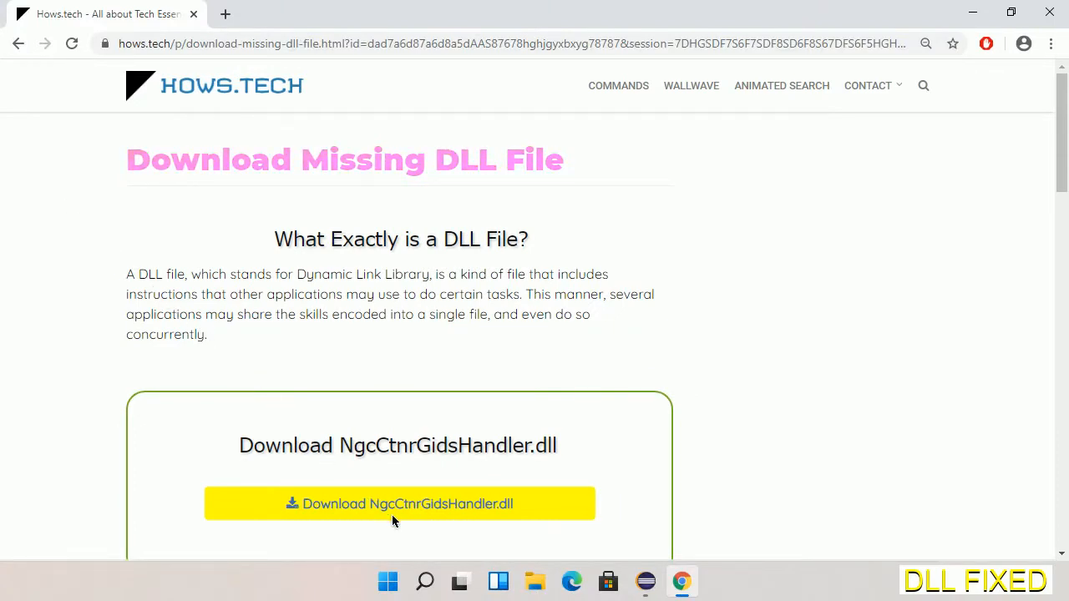
mouse_move(397, 504)
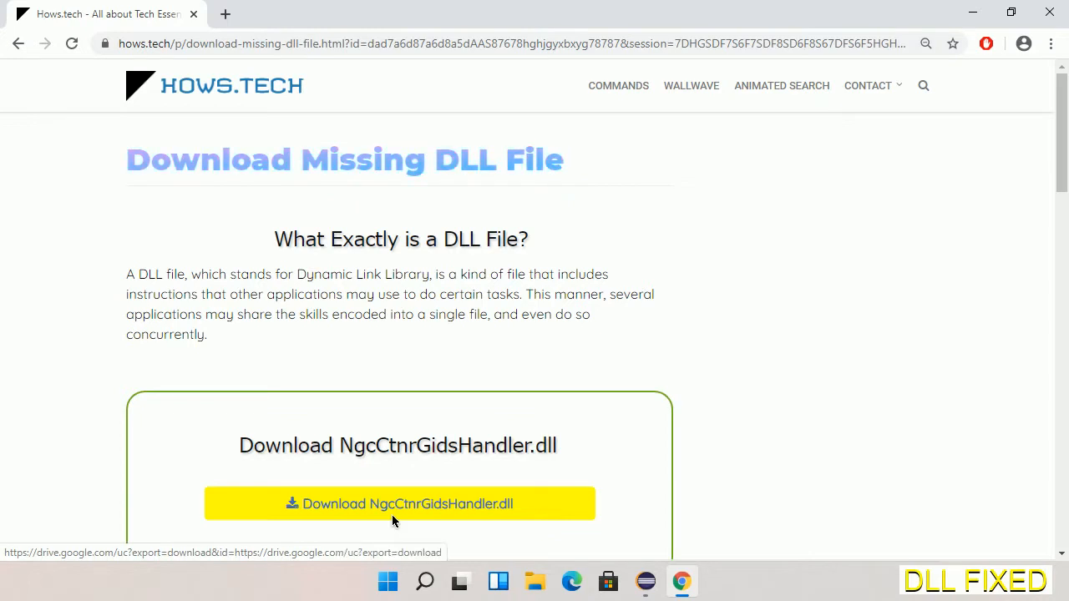
Download NgcCtnrGidsHandler.dll from Chrome into the Downloads folder and show its download options.
click(225, 14)
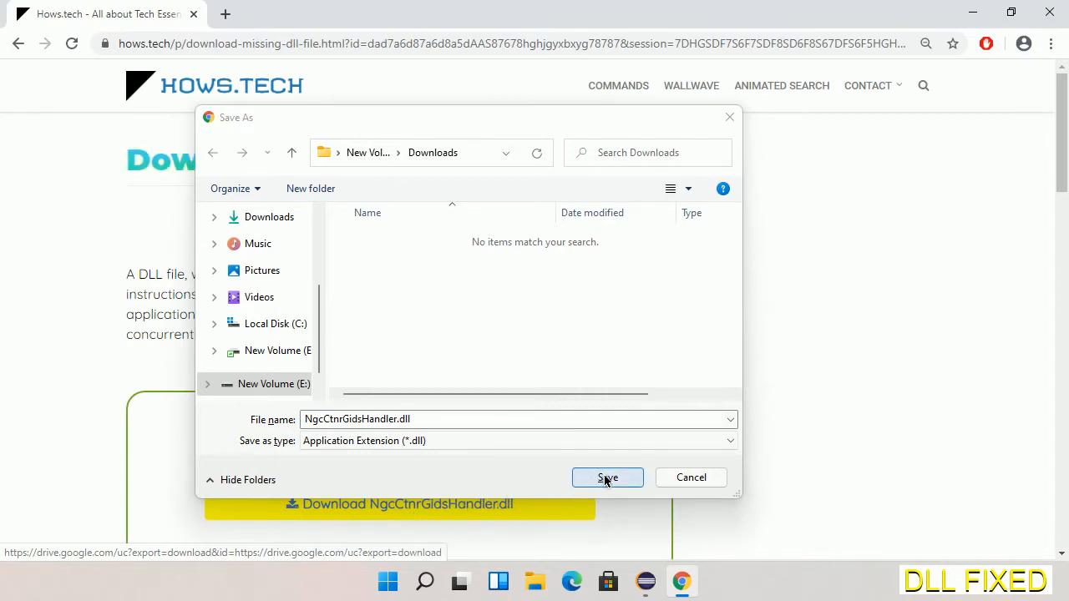
click(607, 477)
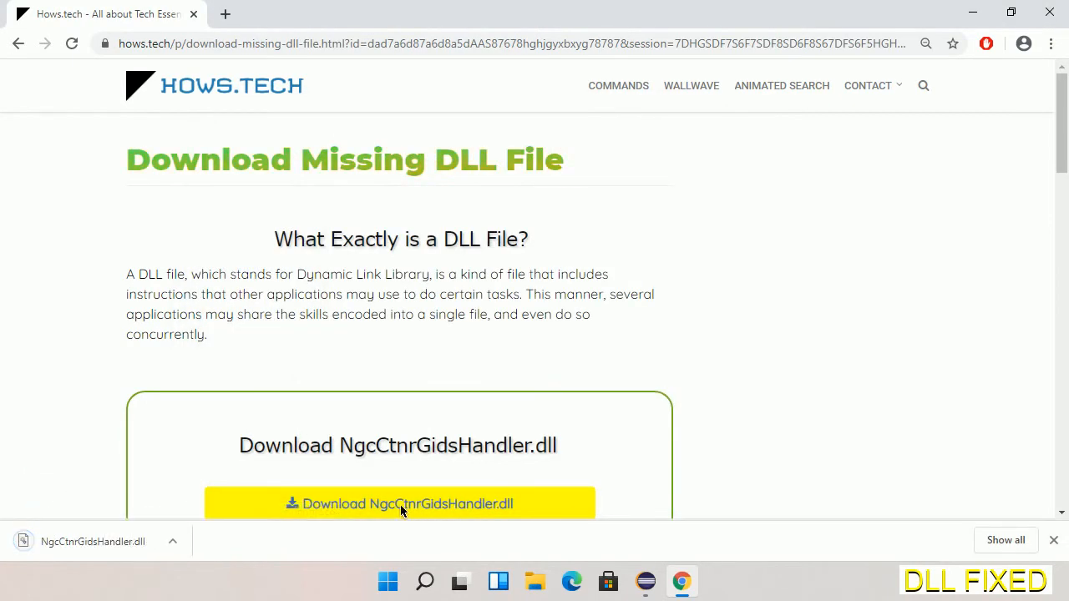
click(174, 541)
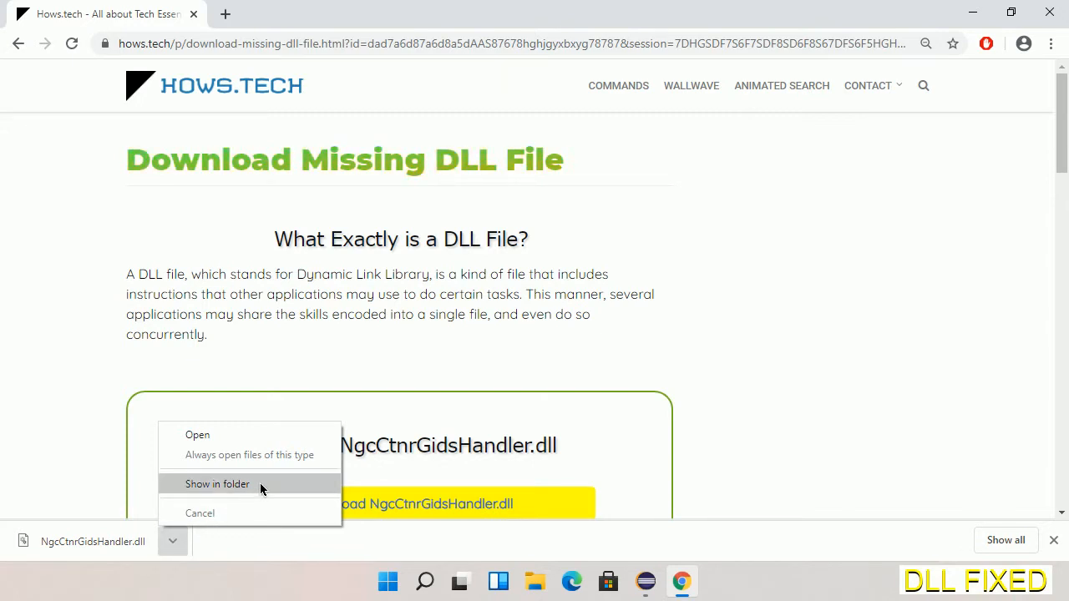
Reveal NgcCtnrGidsHandler.dll in Downloads and bring up its context actions to copy it.
click(217, 484)
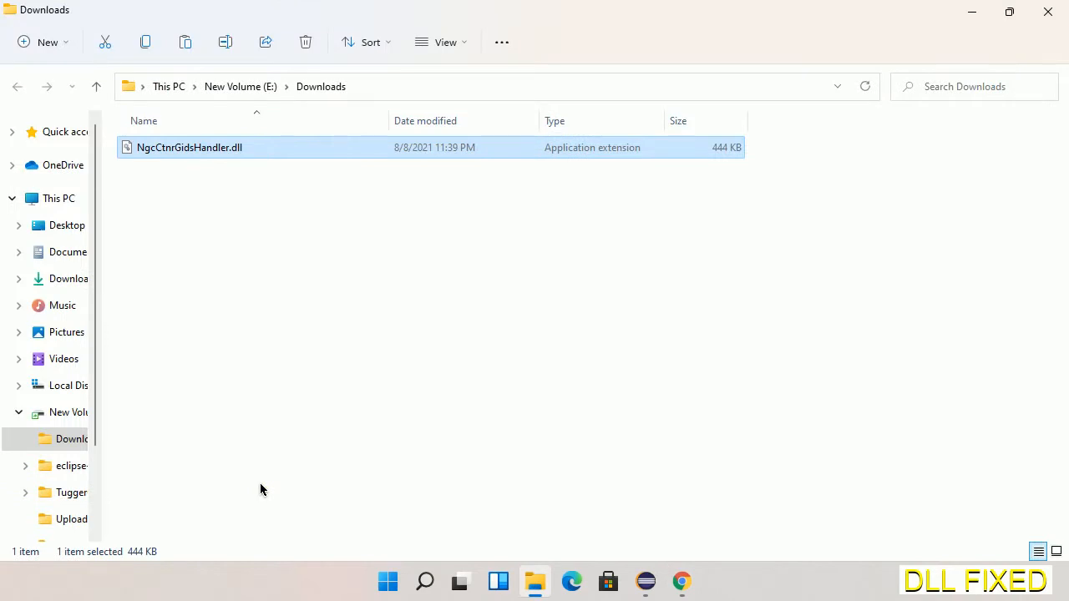
mouse_move(154, 147)
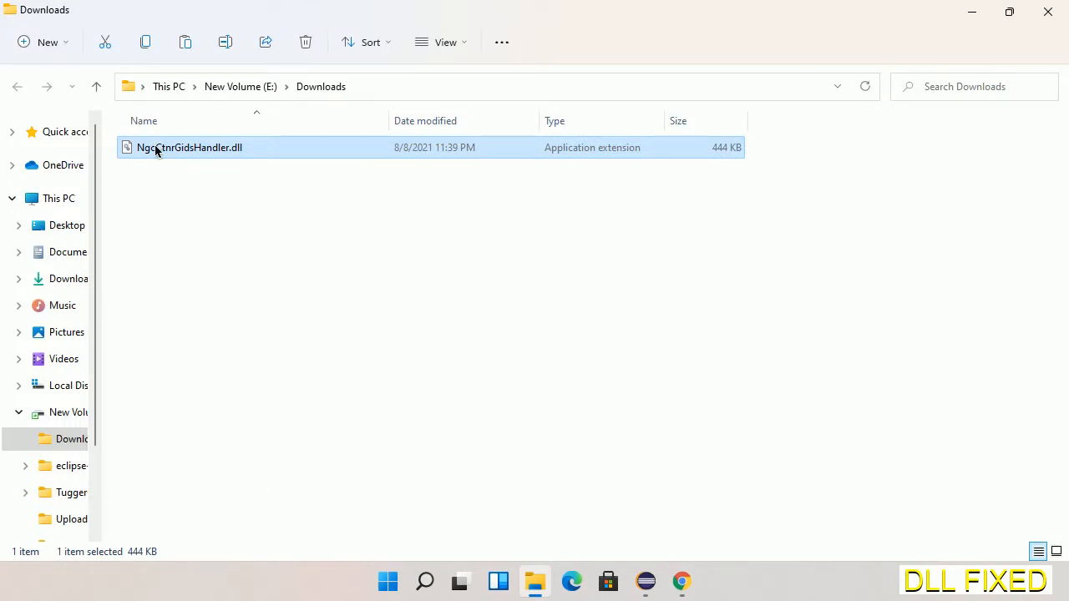
right_click(191, 147)
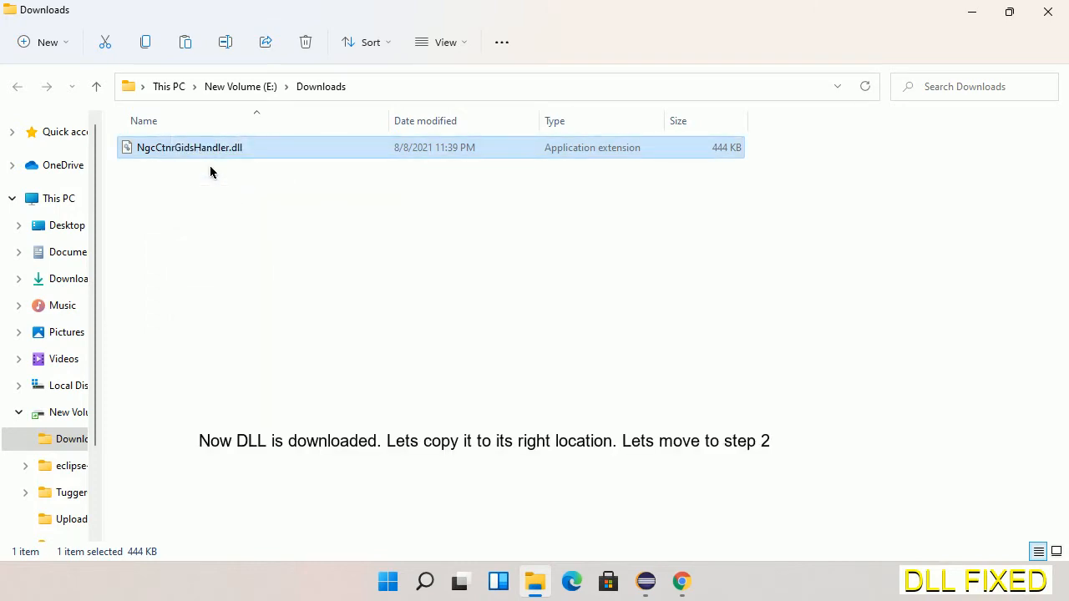
mouse_move(161, 180)
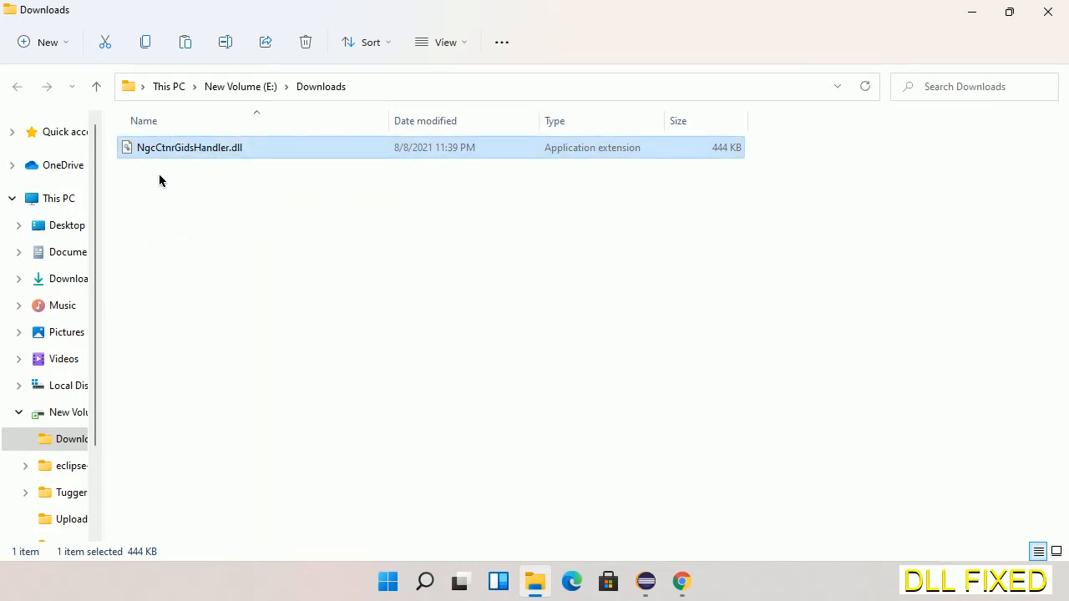
mouse_move(58, 197)
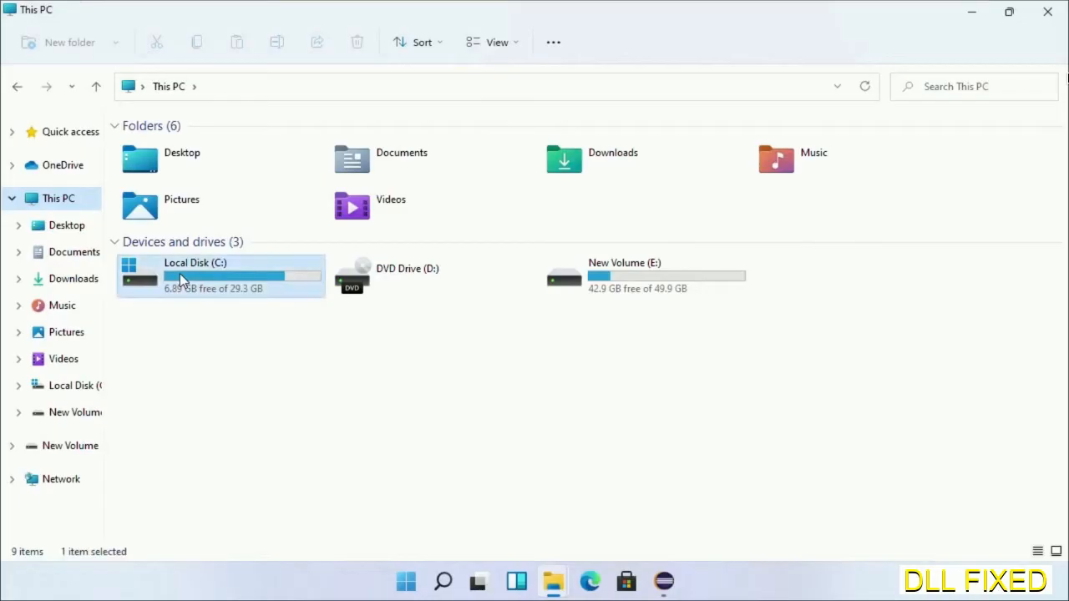
Navigate into C:\Windows\System32 in File Explorer.
double_click(196, 275)
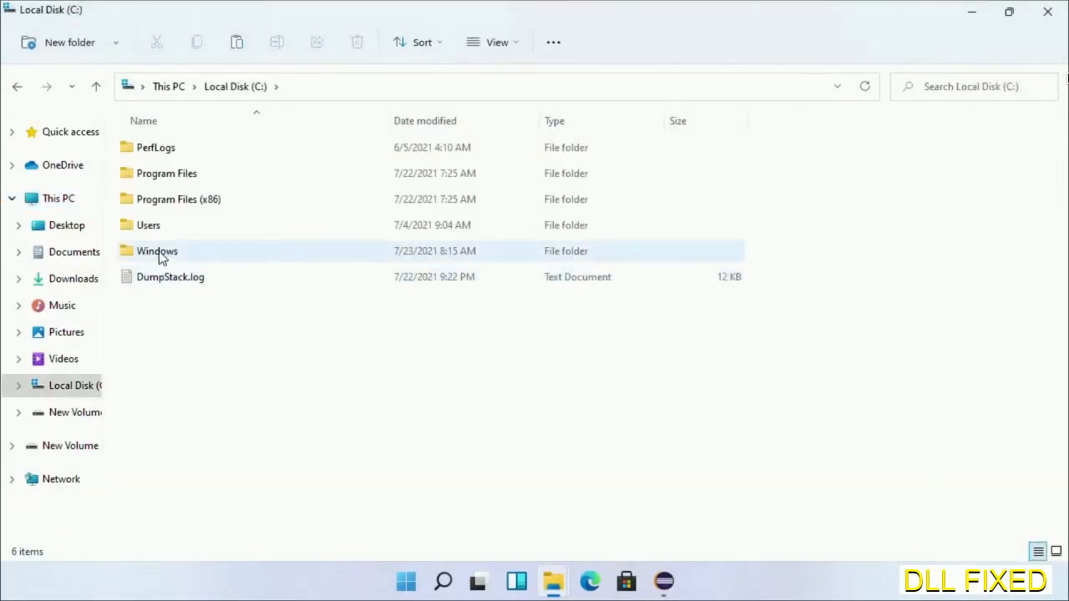
double_click(157, 250)
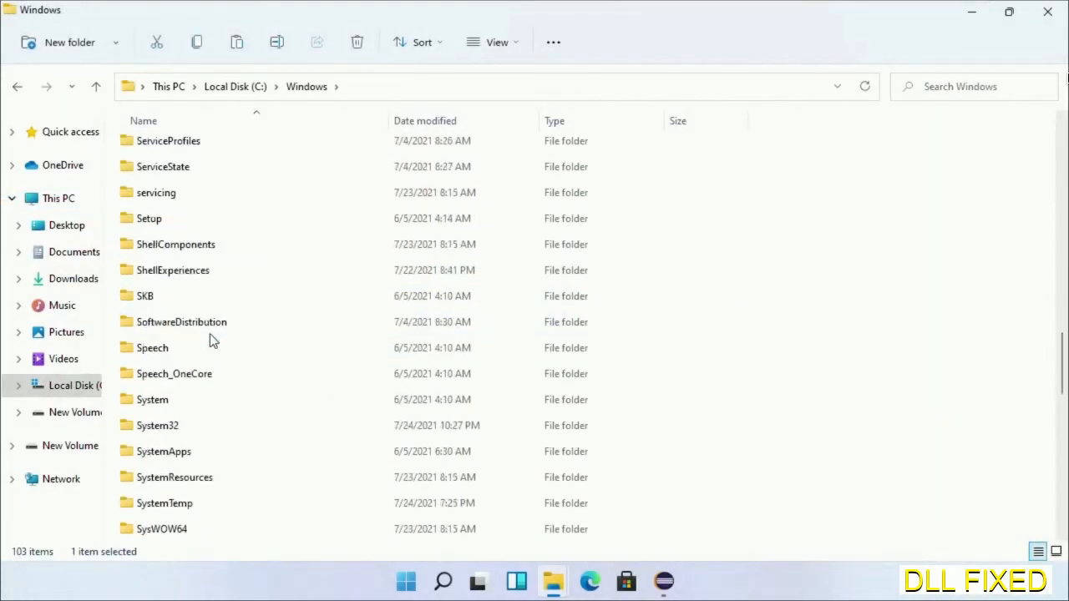
scroll(down, 3)
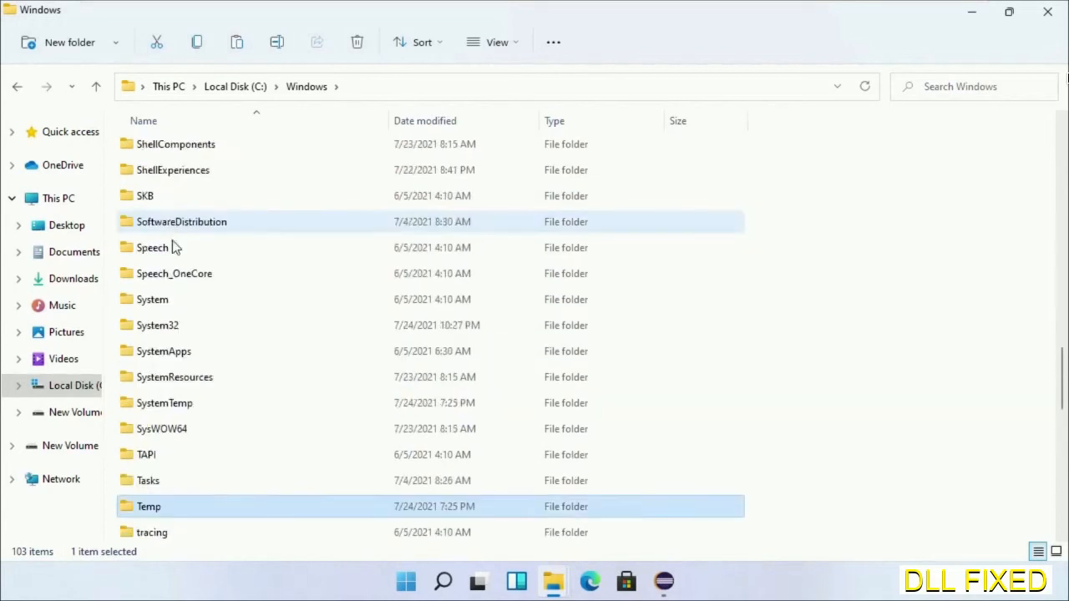
double_click(157, 324)
text(task)
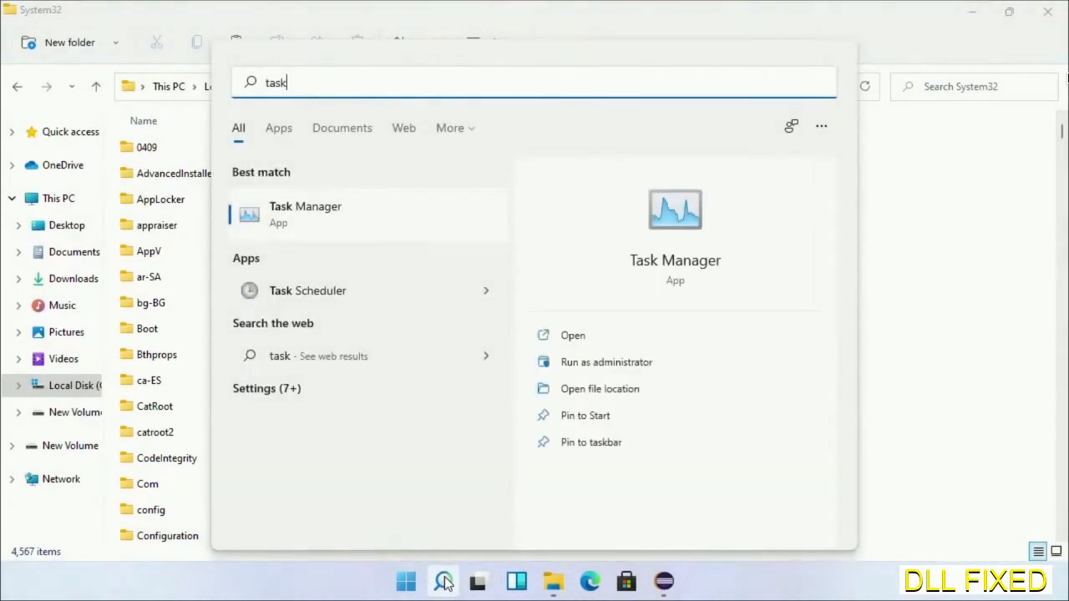
Launch Task Manager as administrator from search and reach its File menu.
right_click(304, 214)
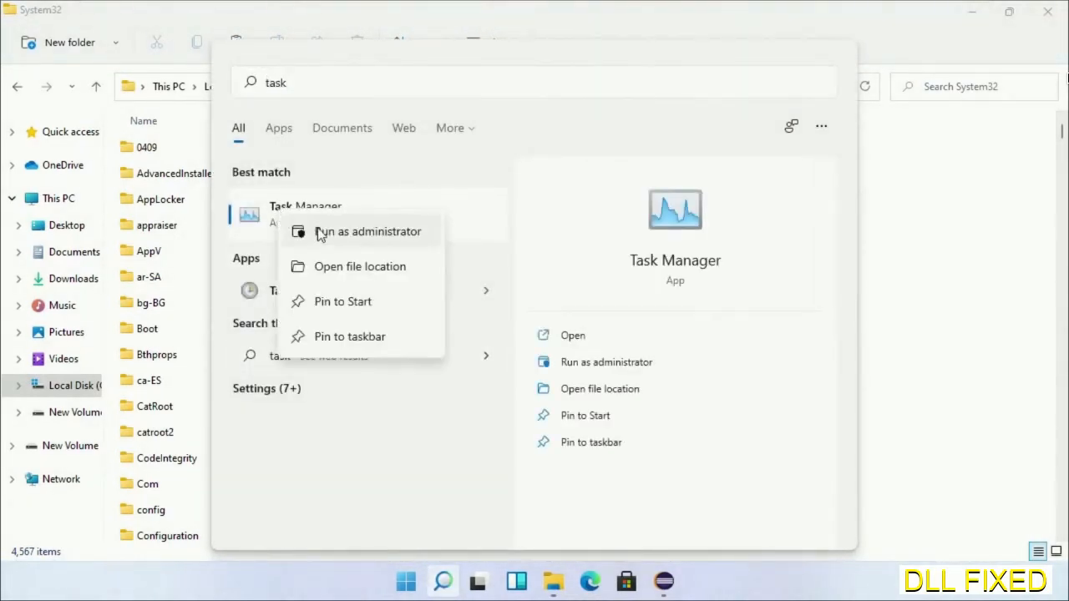
click(367, 230)
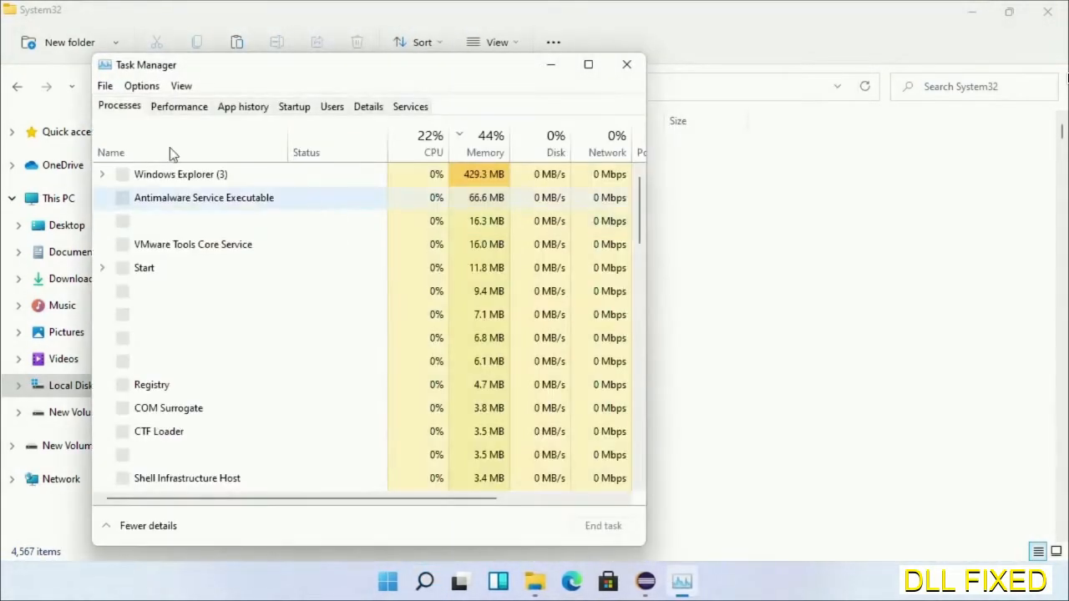
click(104, 85)
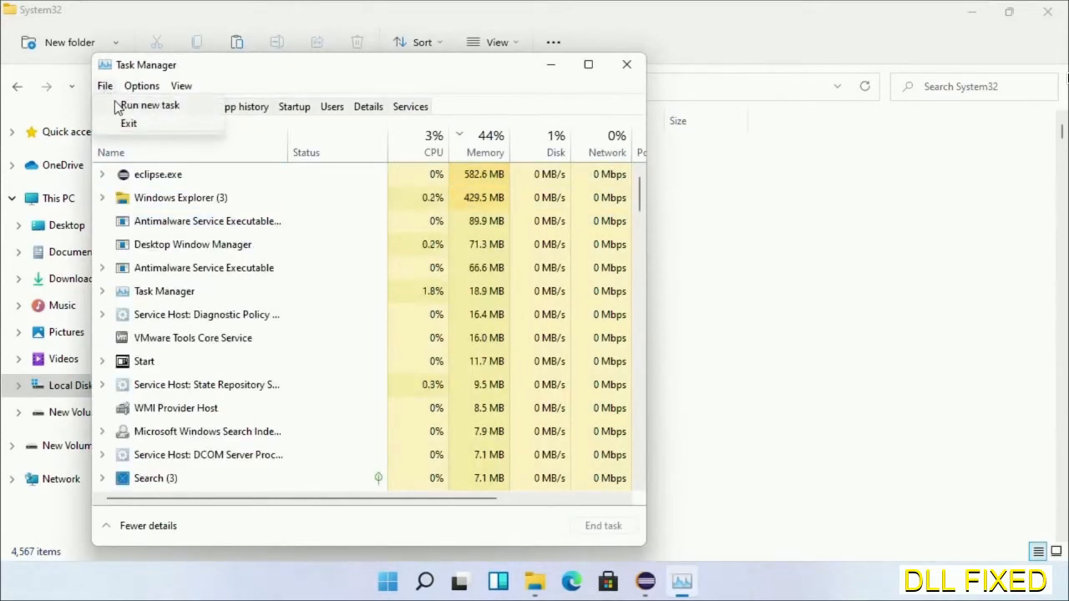
Start a new task and browse to C:\Windows\System32 to locate cmd.exe.
click(149, 103)
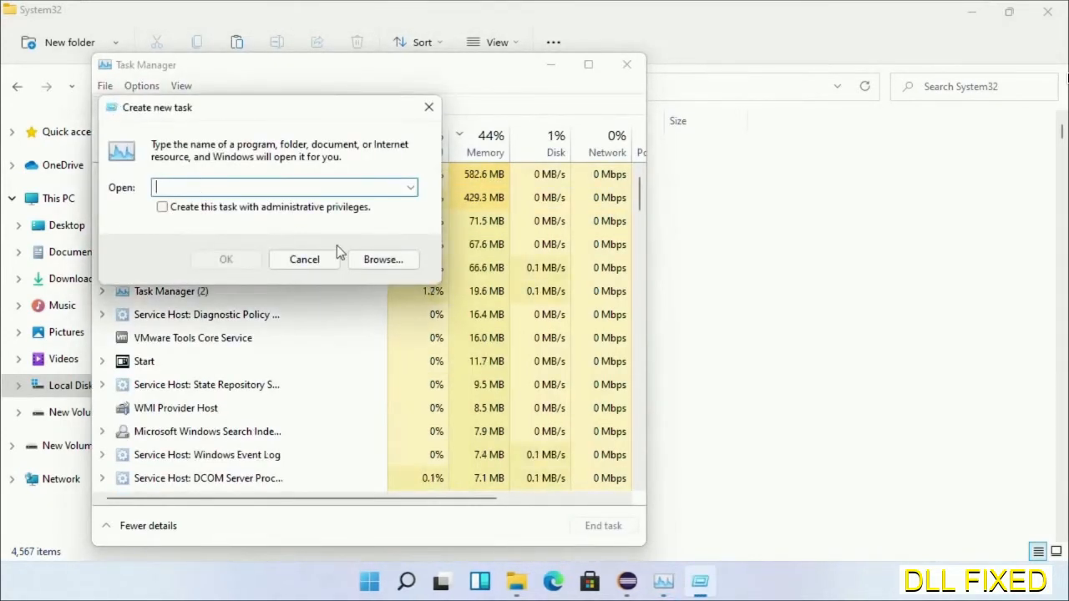
click(382, 259)
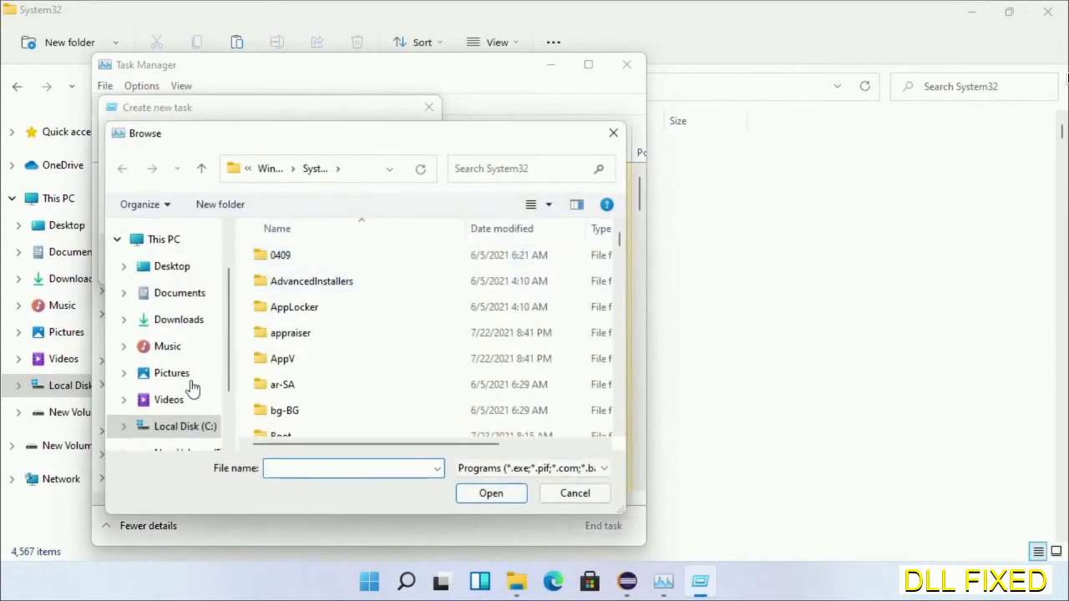
click(185, 426)
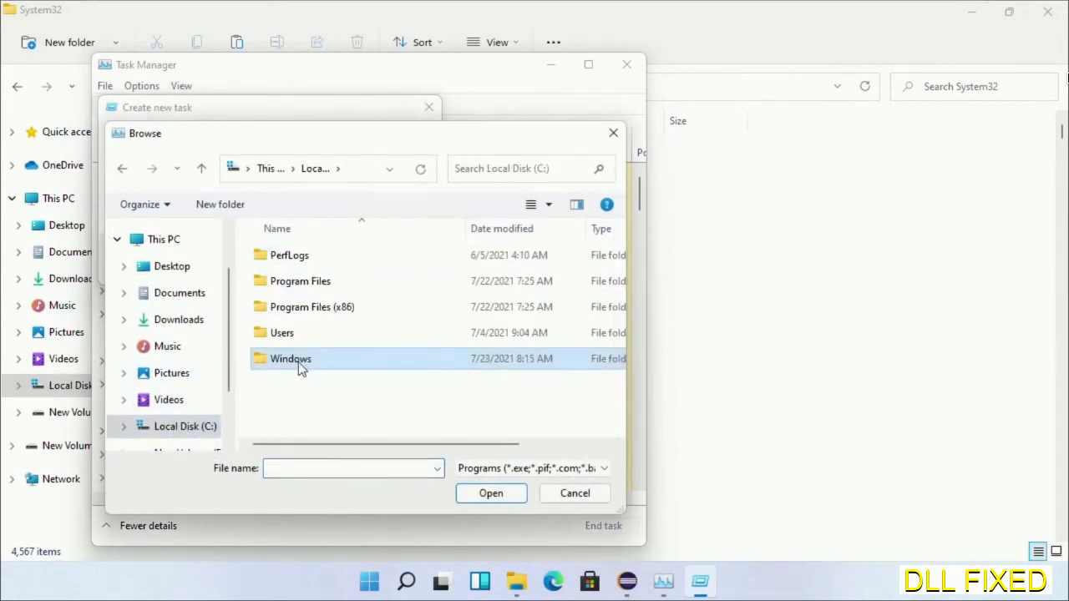
double_click(291, 357)
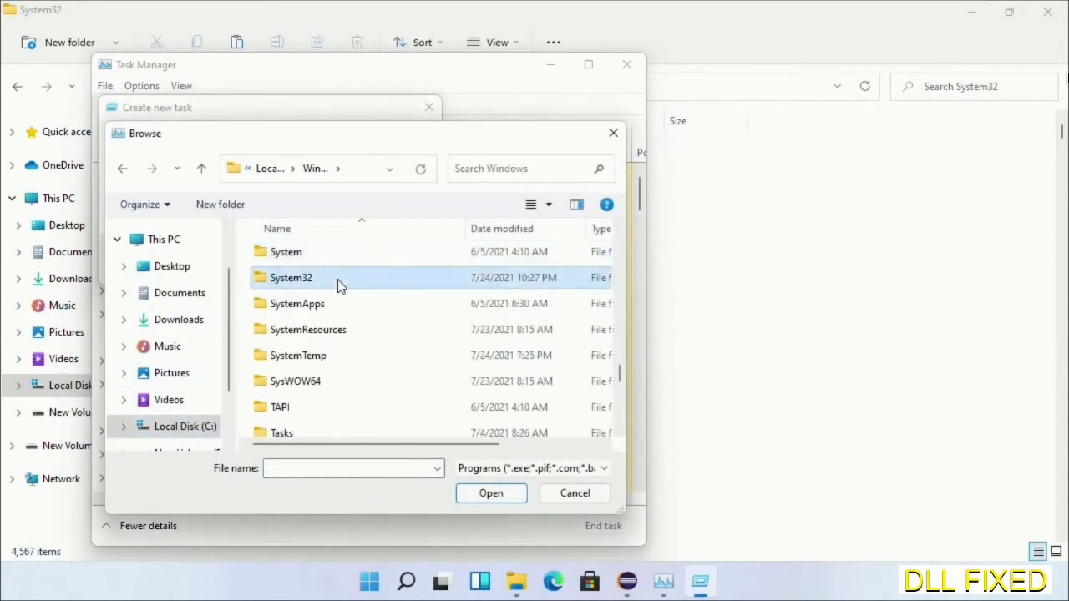
double_click(290, 277)
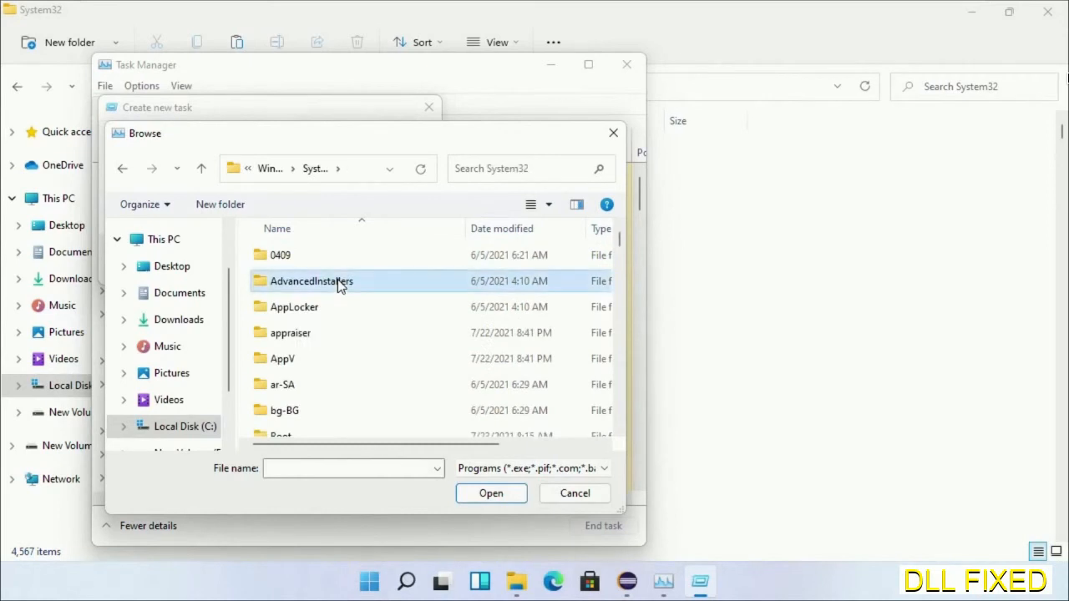
scroll(down, 3)
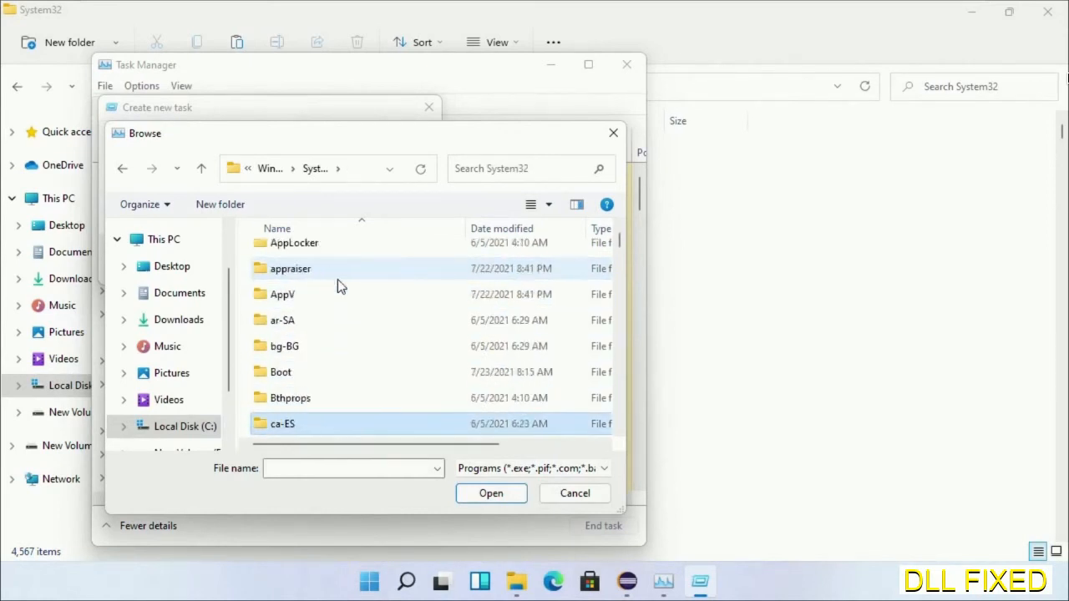
scroll(down, 3)
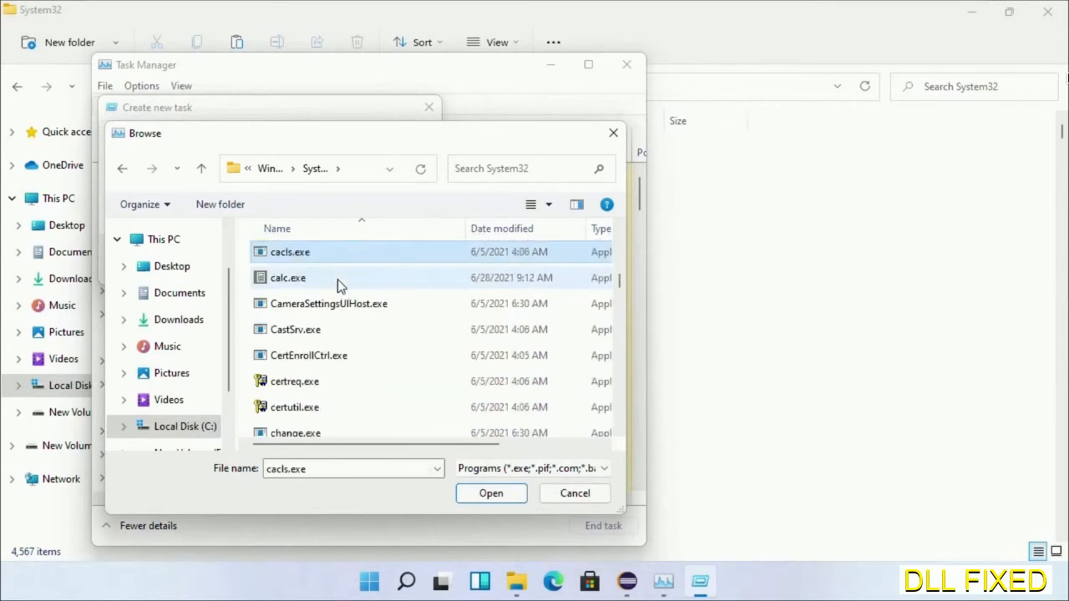
mouse_move(337, 324)
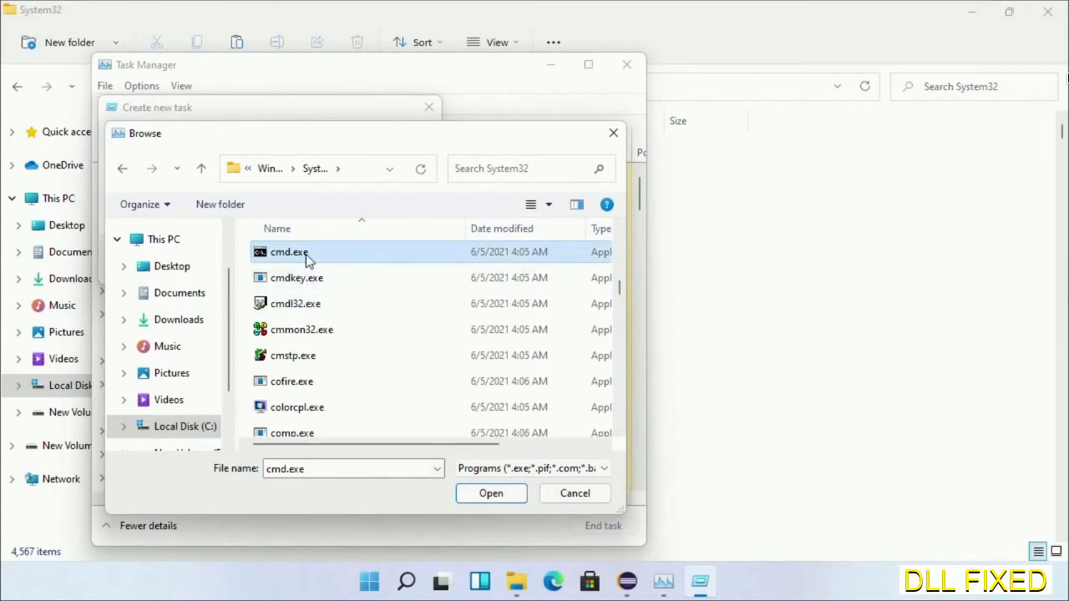
Select cmd.exe and launch it with administrative privileges.
click(491, 492)
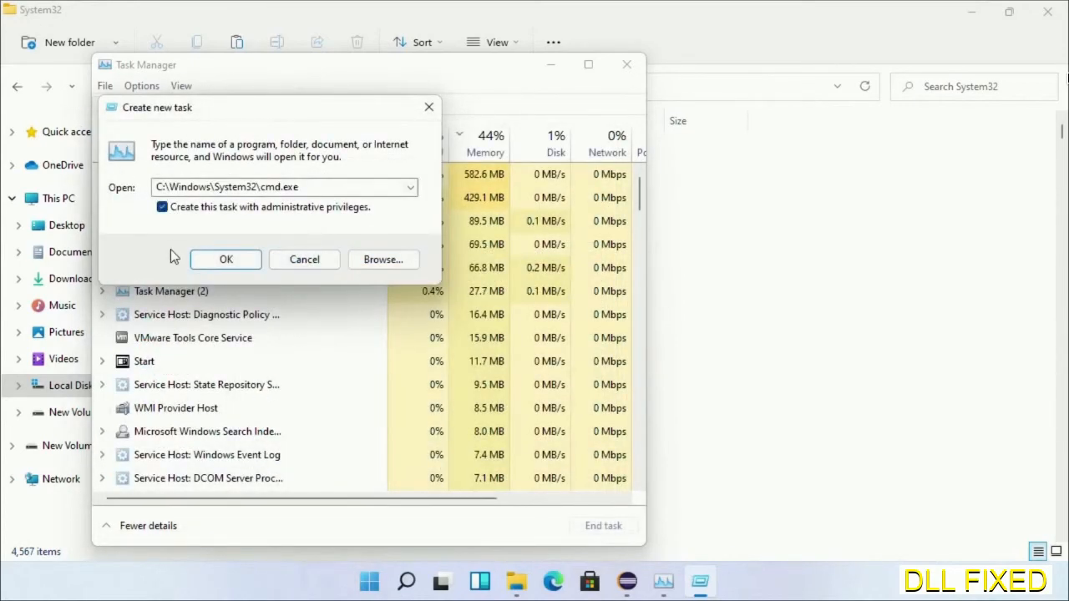
click(225, 258)
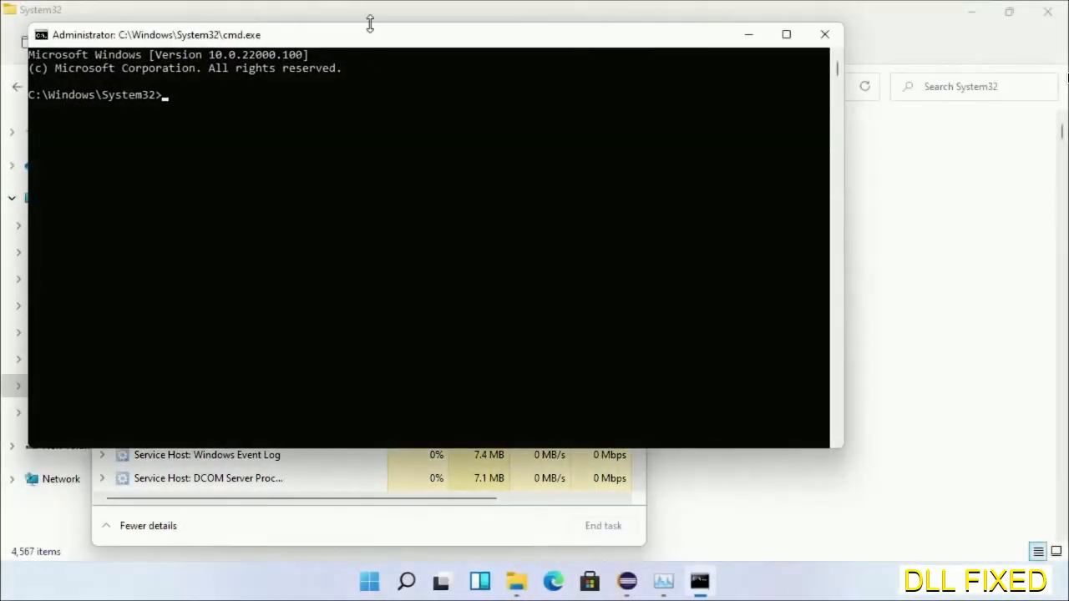
Run chkdsk c: /f /r and answer Y to schedule the disk check at next restart.
click(785, 33)
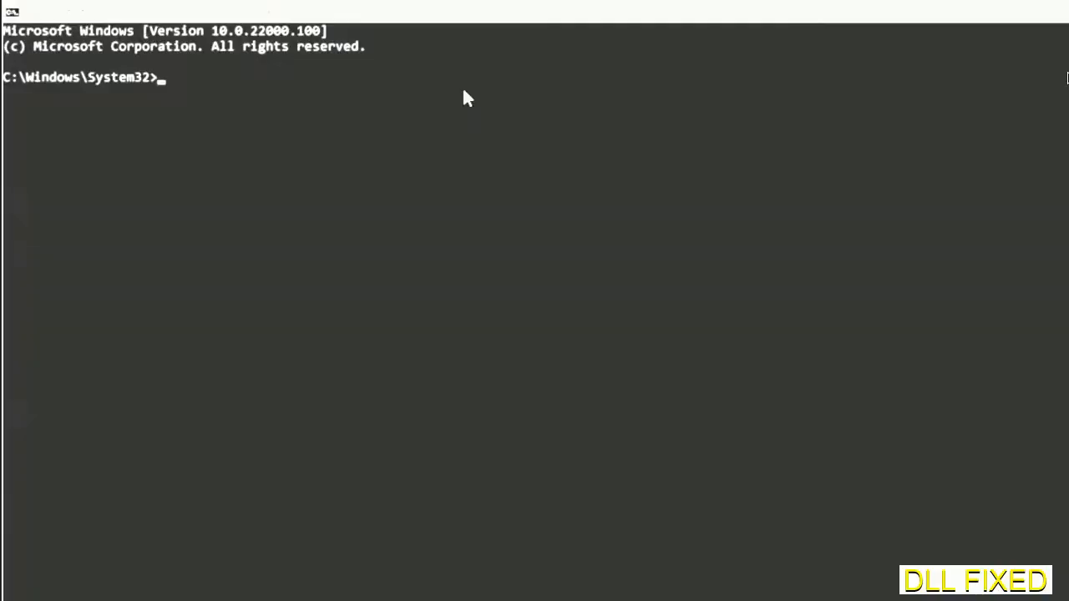
text(chkdsk c /f /r)
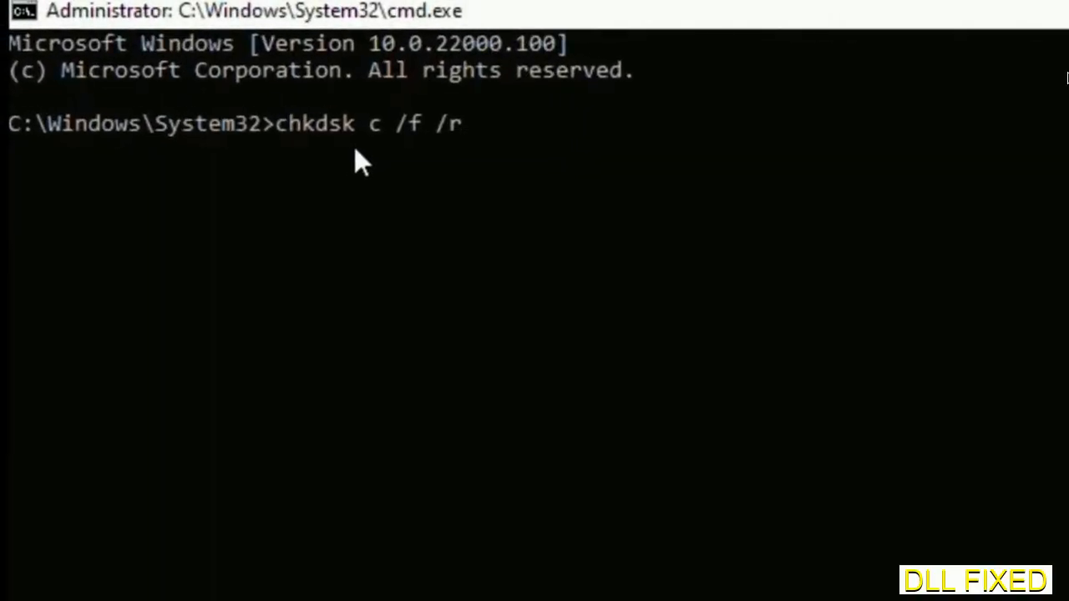
text(:)
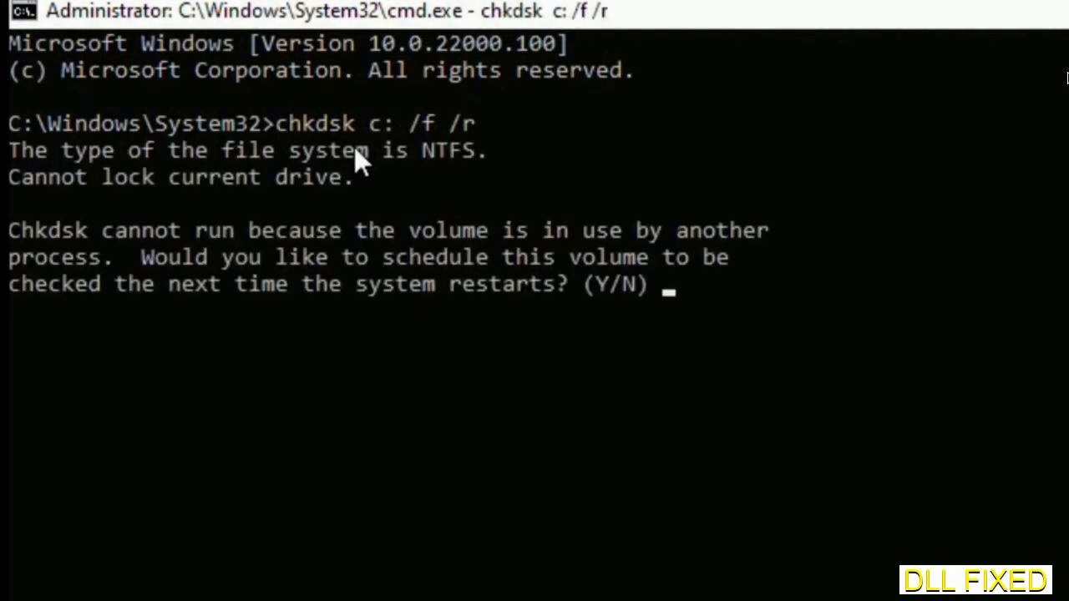
text(Y)
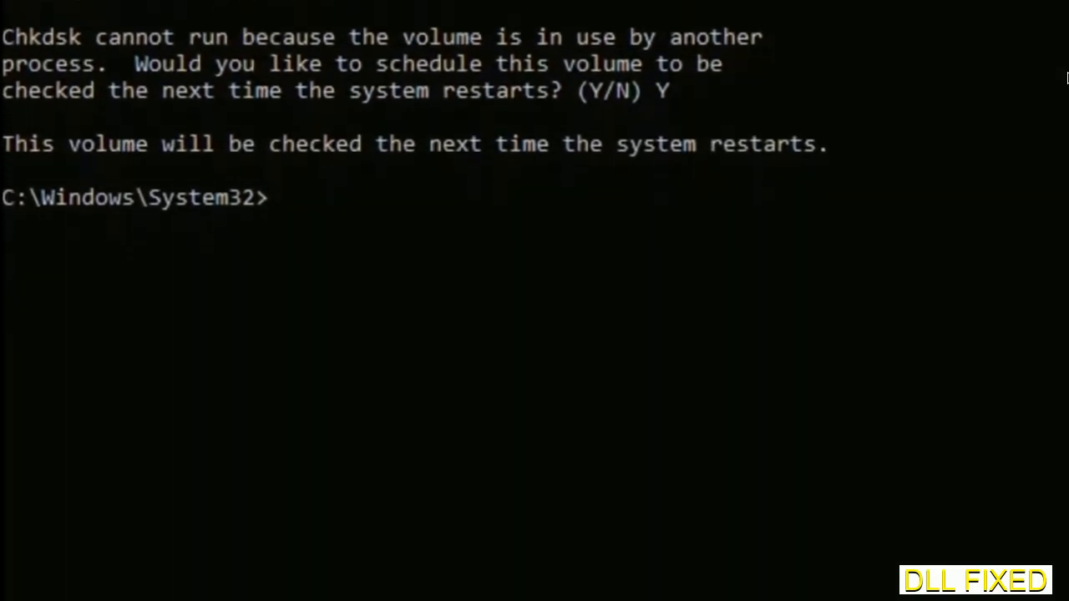
Run sfc /scannow to start a full system file scan.
text(sfc)
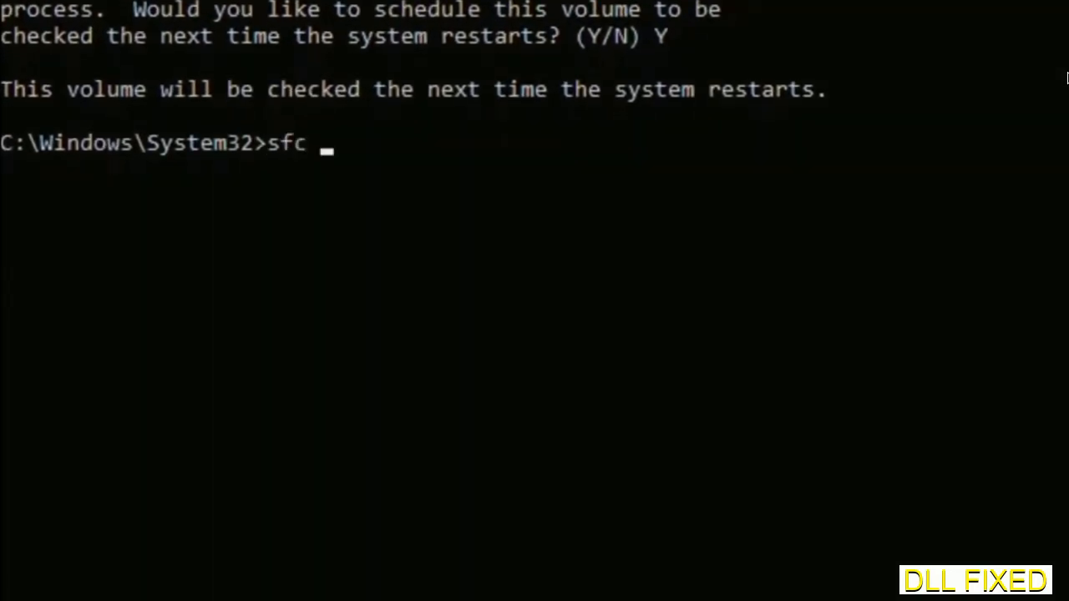
text(/scanno)
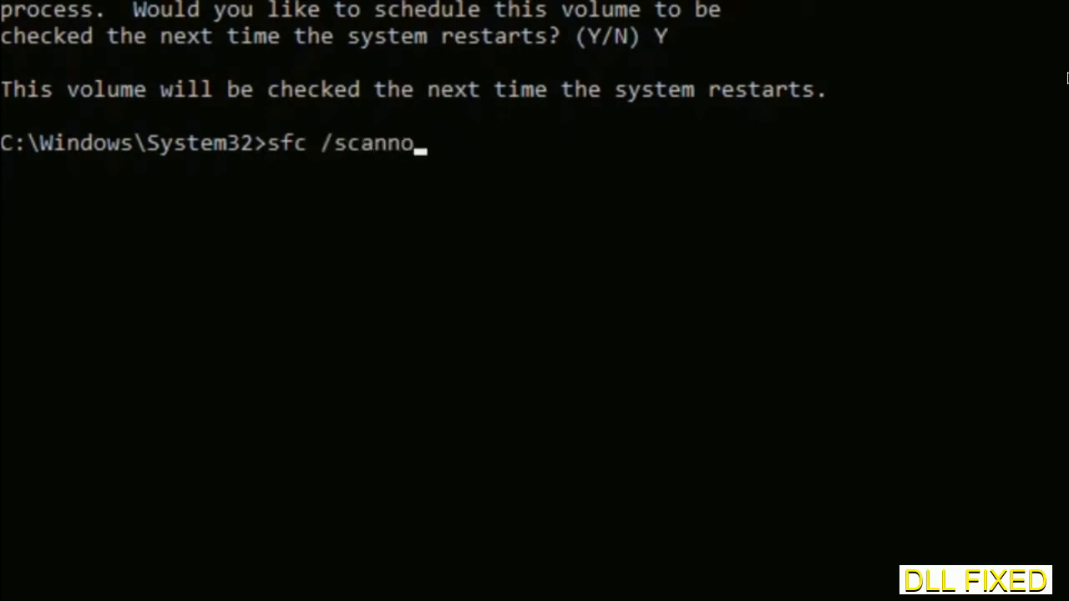
text(w)
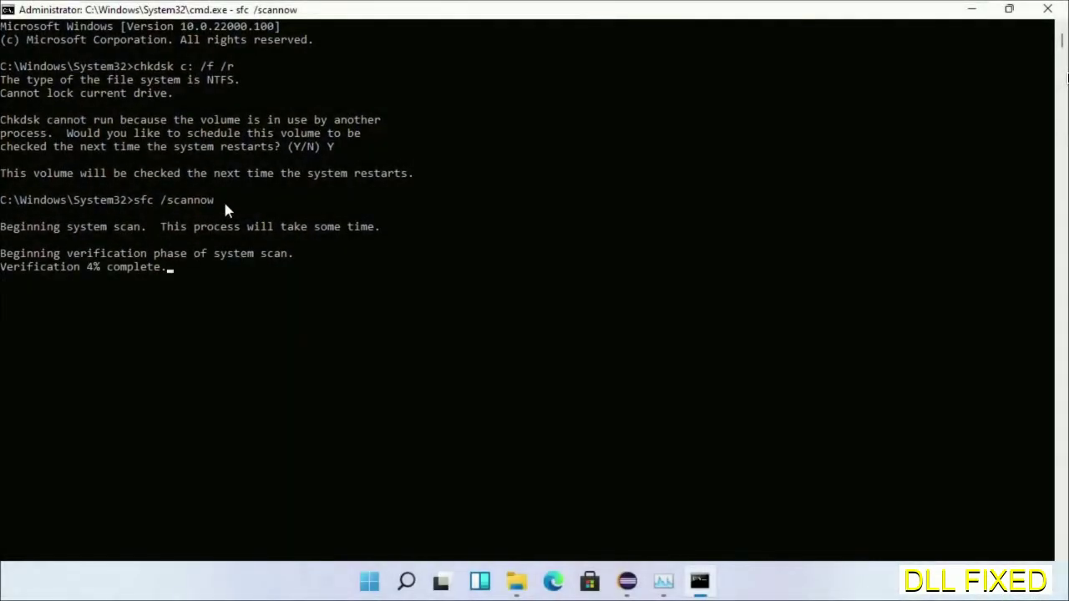
mouse_move(661, 581)
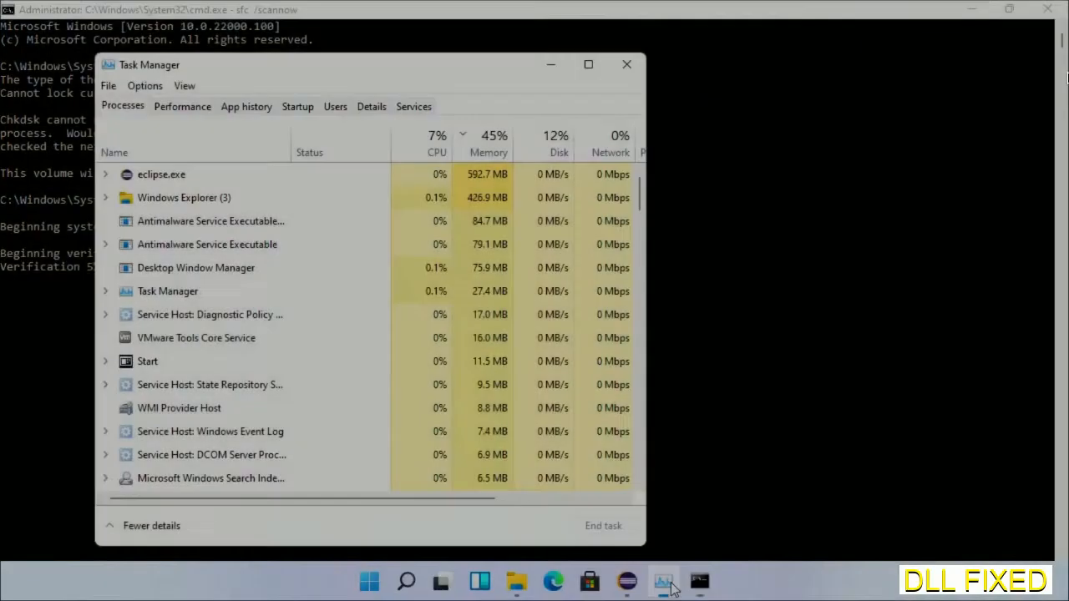
Run a second cmd.exe task from Task Manager with administrative privileges.
click(107, 85)
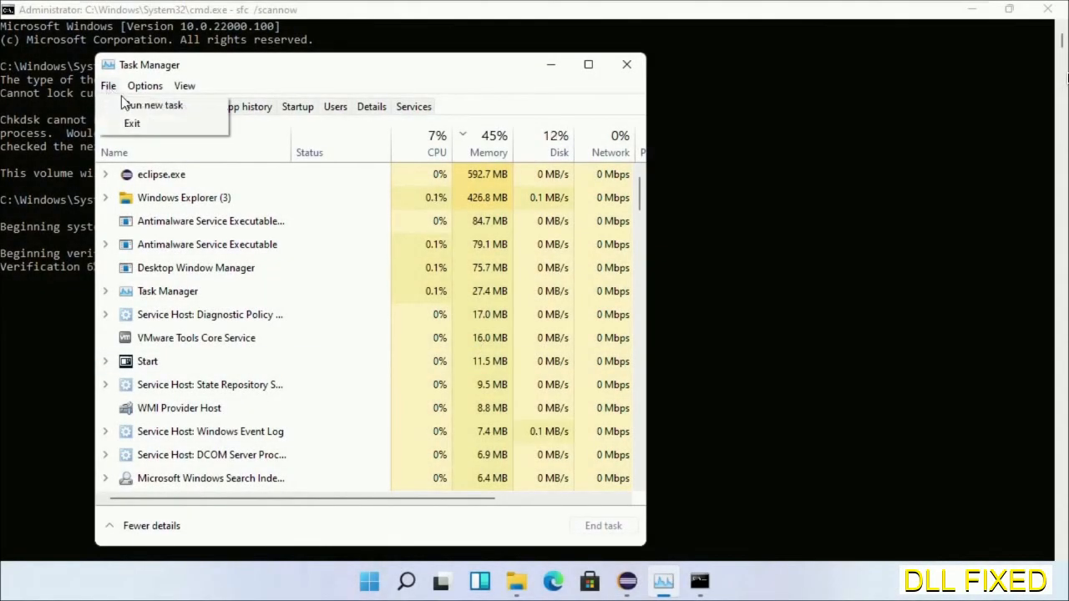
click(154, 104)
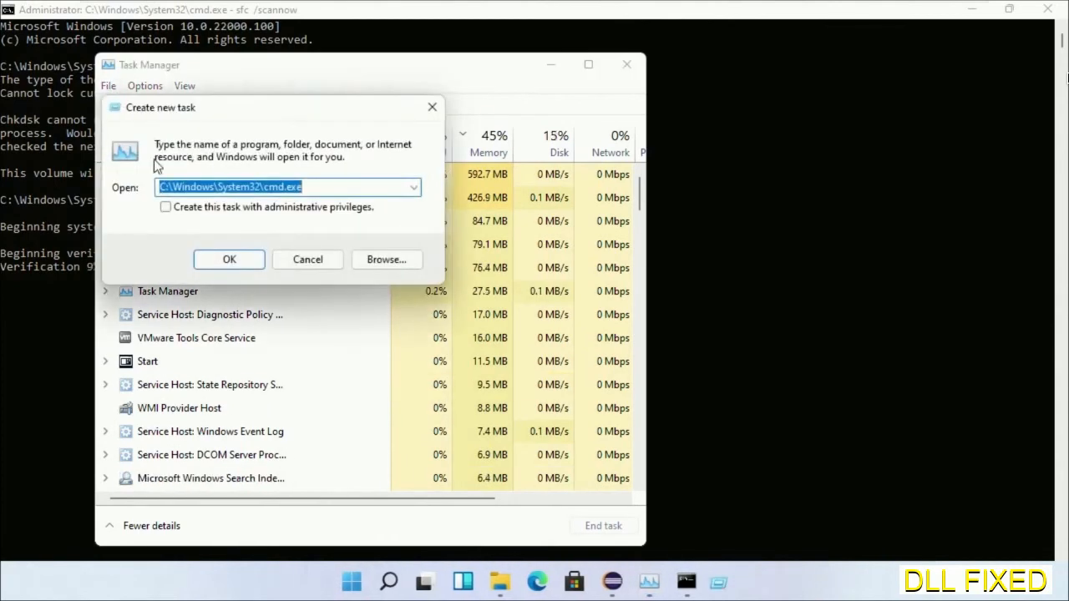
click(165, 207)
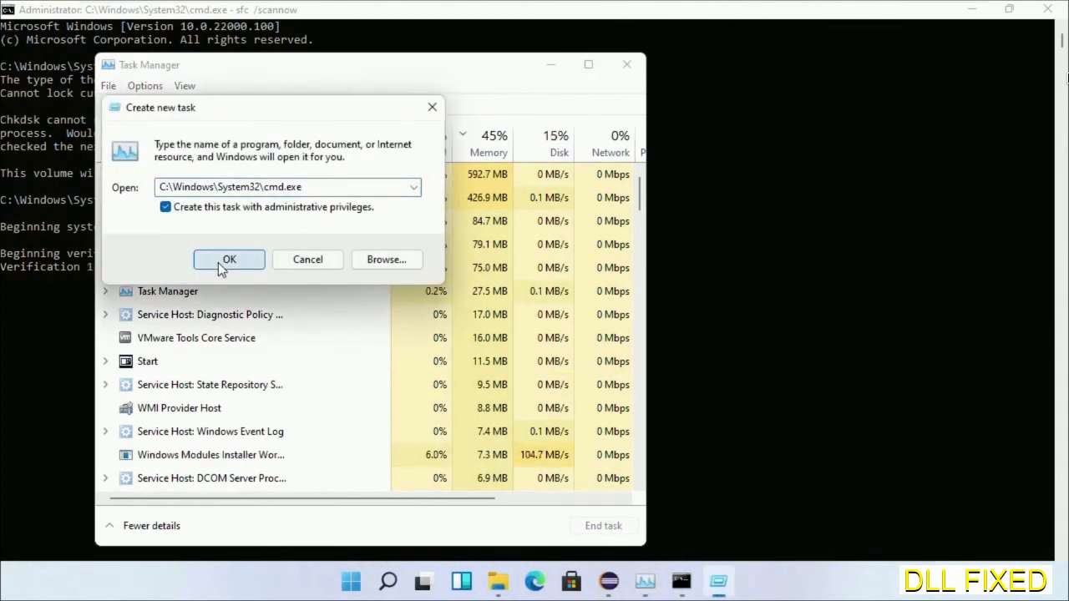
click(229, 258)
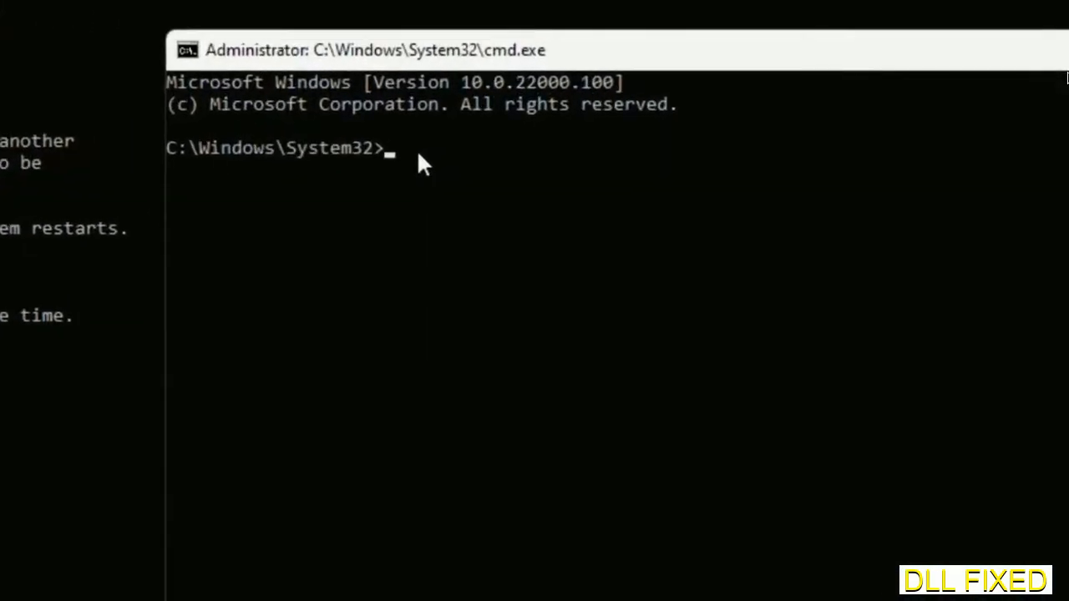
Enter regsvr32 "C:\Windows\System32\myMissingDllFile.dll", then reach the Start menu power options to restart.
text(regsvr32 "C:\Windows\System32\myMissingDllFile.dll")
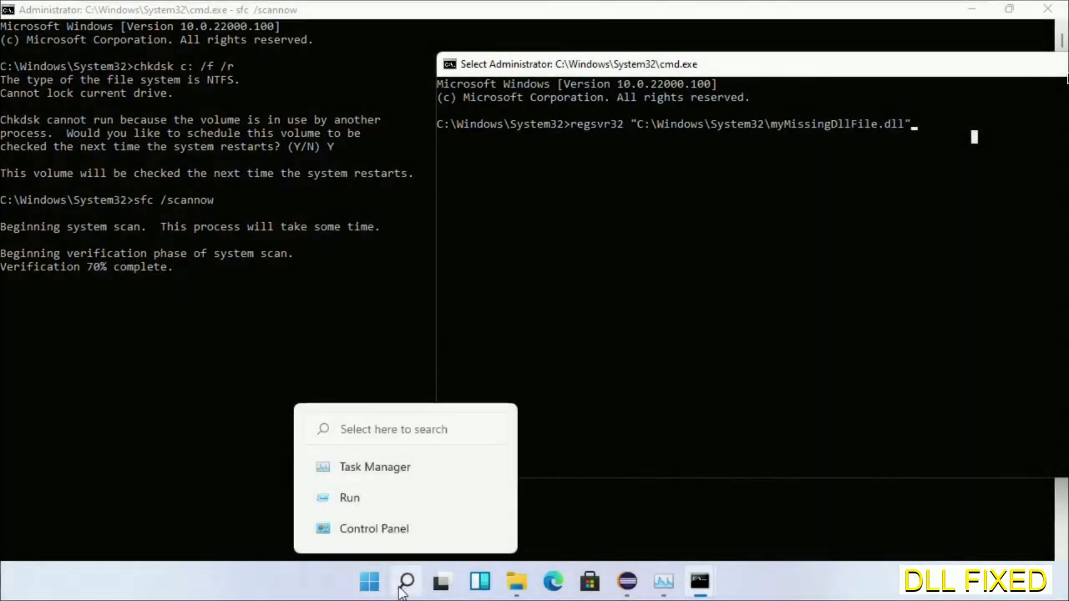
click(369, 581)
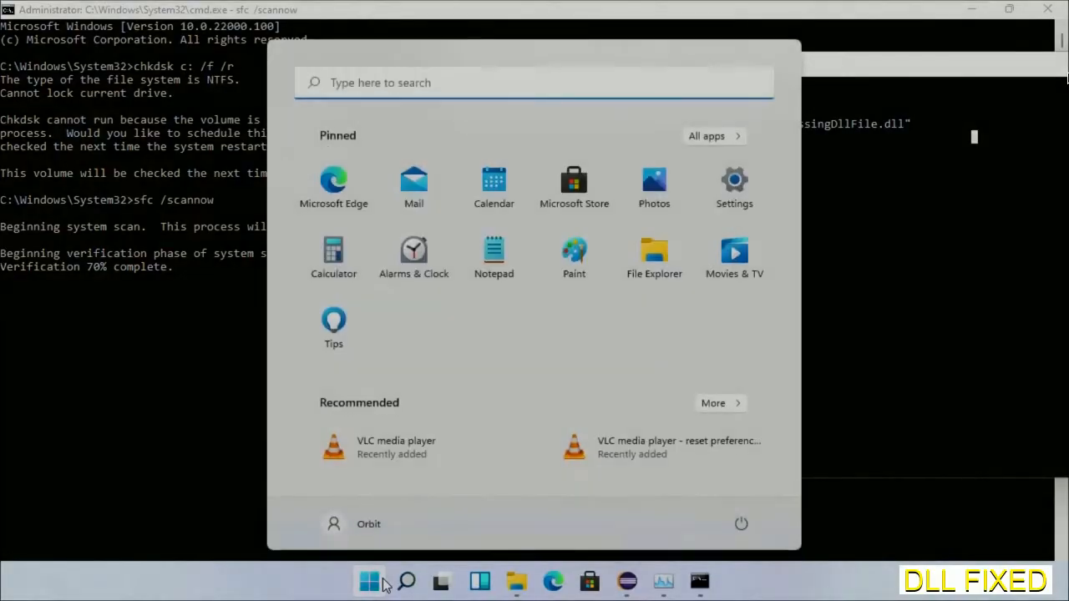
click(742, 525)
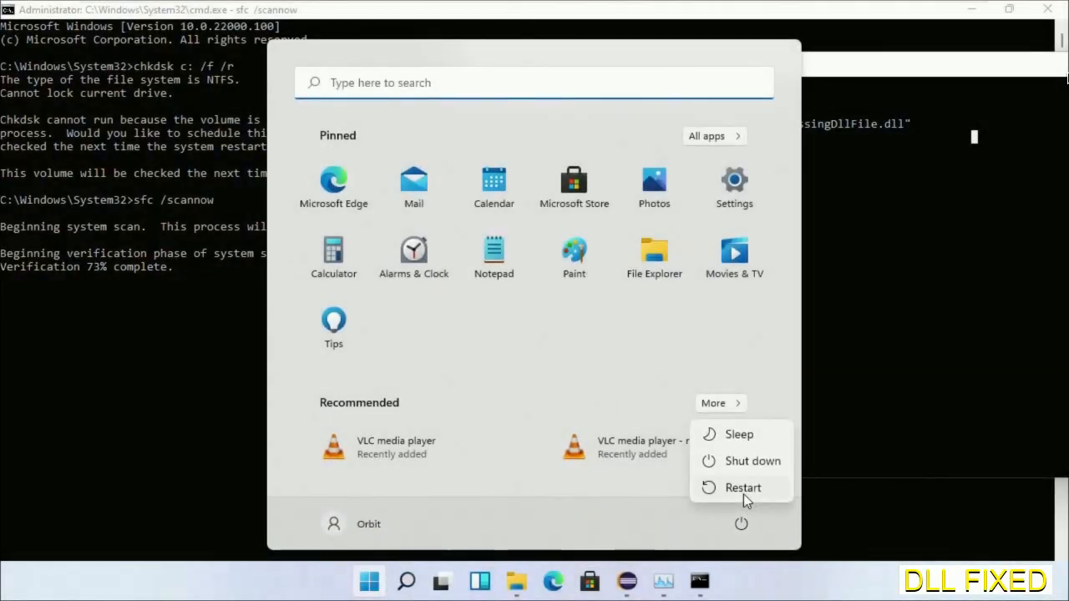